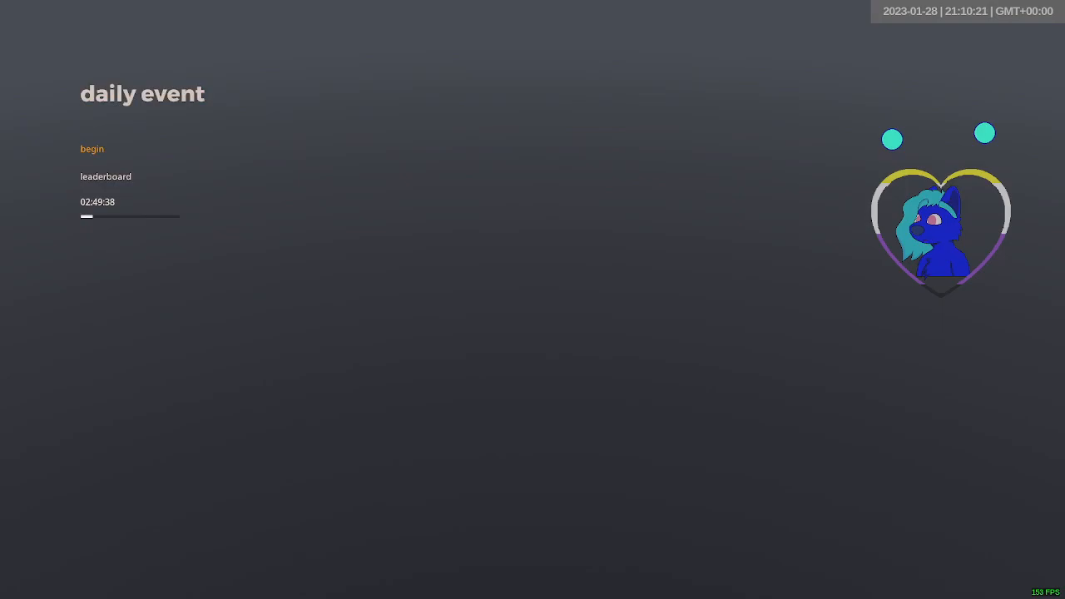
Begin the daily event stage so the car sets off with the timer running
click(92, 150)
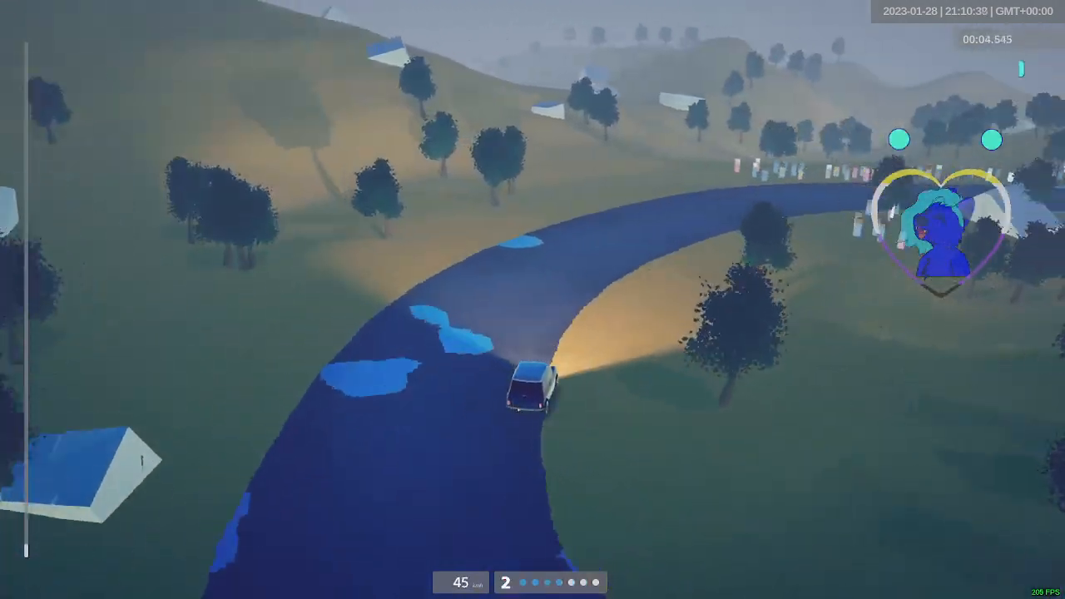
Drive the Sardinia san gavino monreale stage to the finish in about 01:54, 25th place
key(R2)
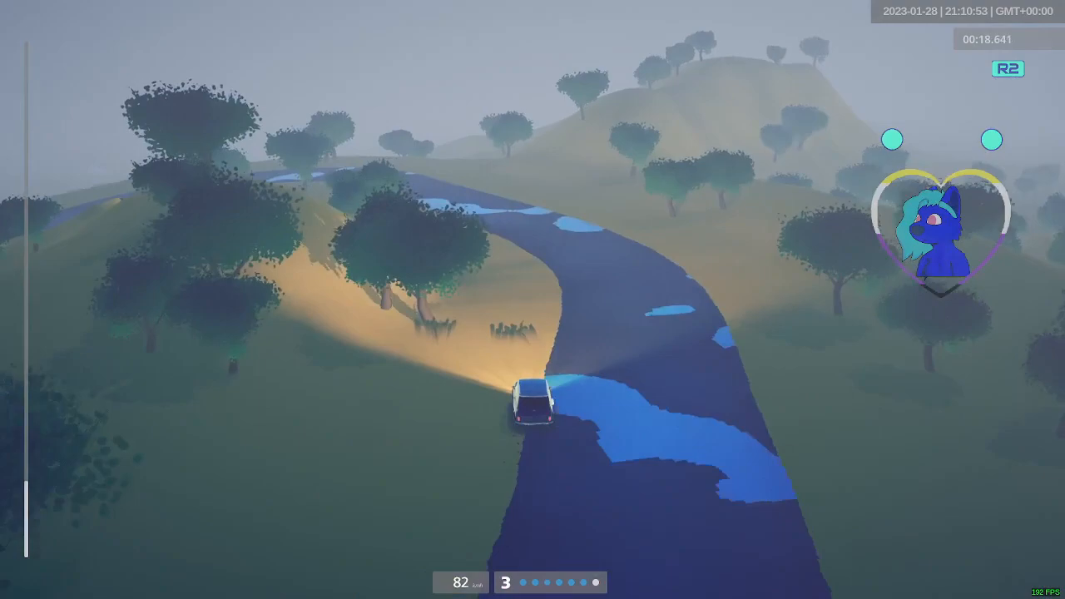
key(L2)
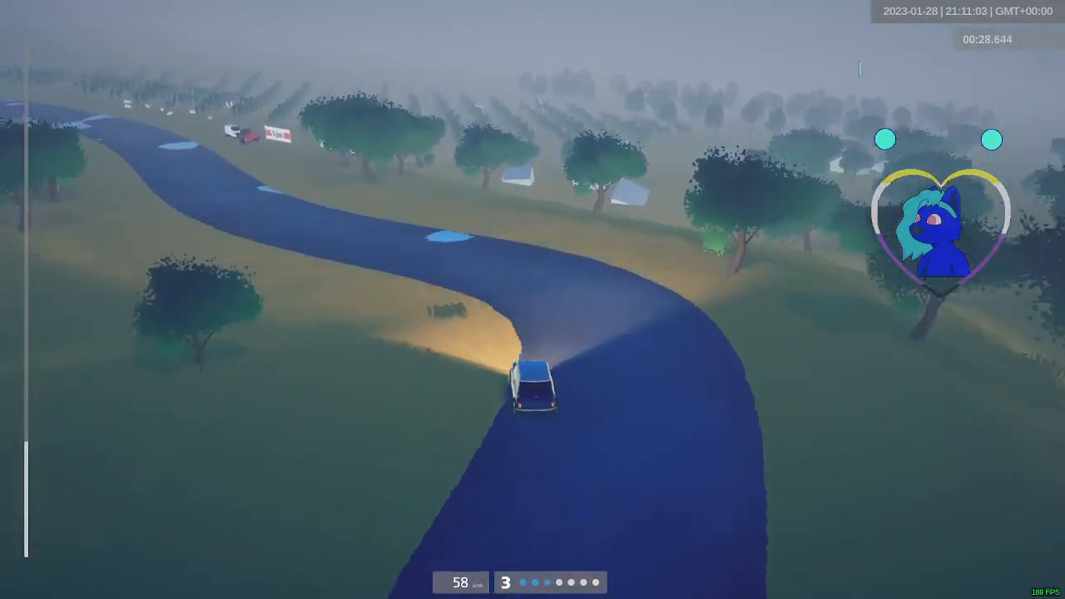
key(r2)
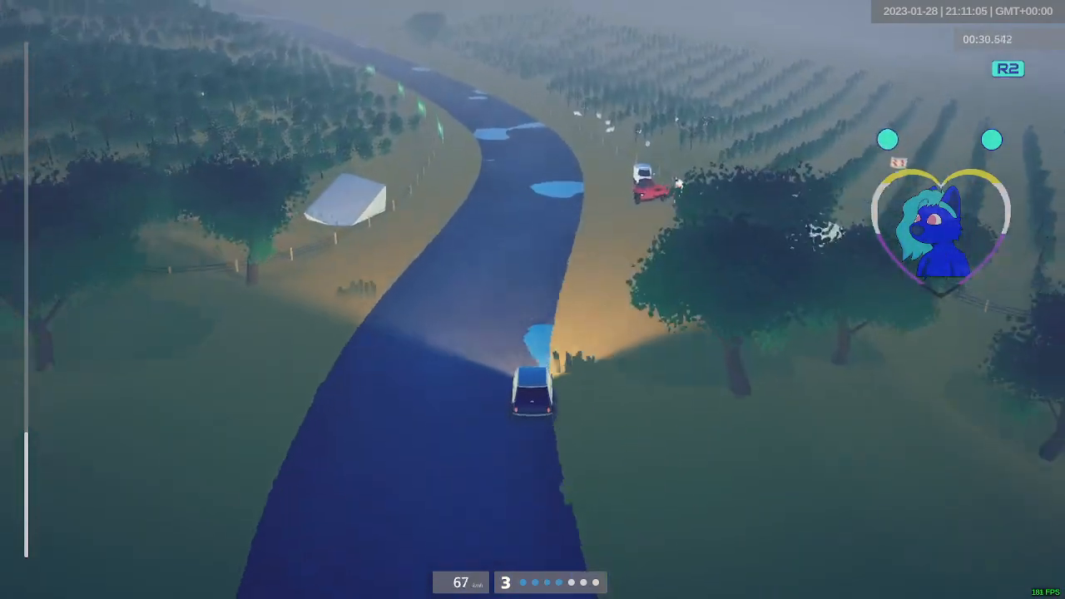
key(w)
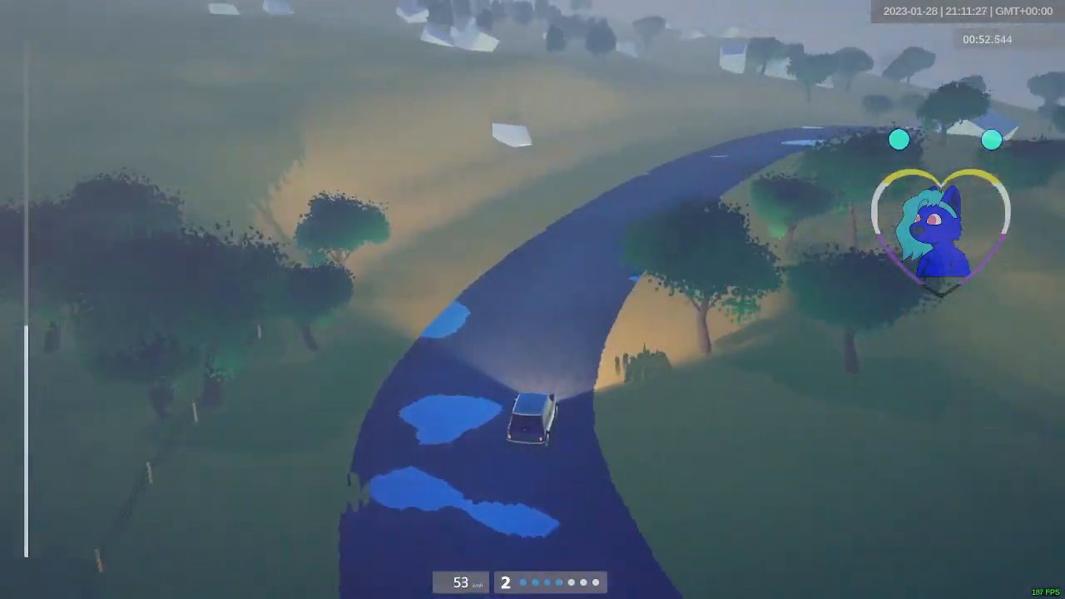
key(r2)
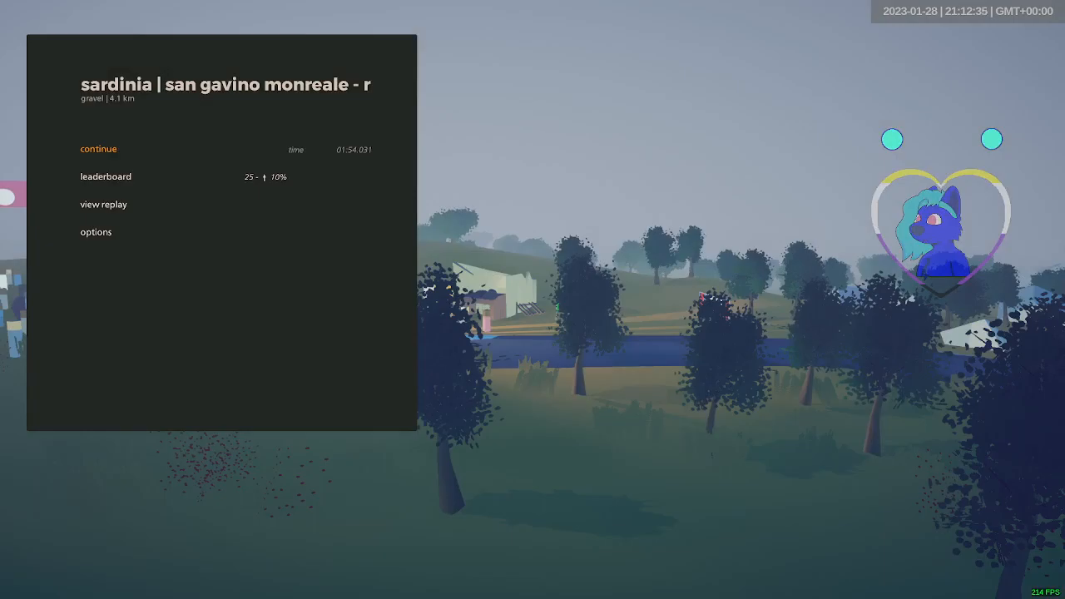
Go from the stage results to the daily event leaderboard
click(98, 148)
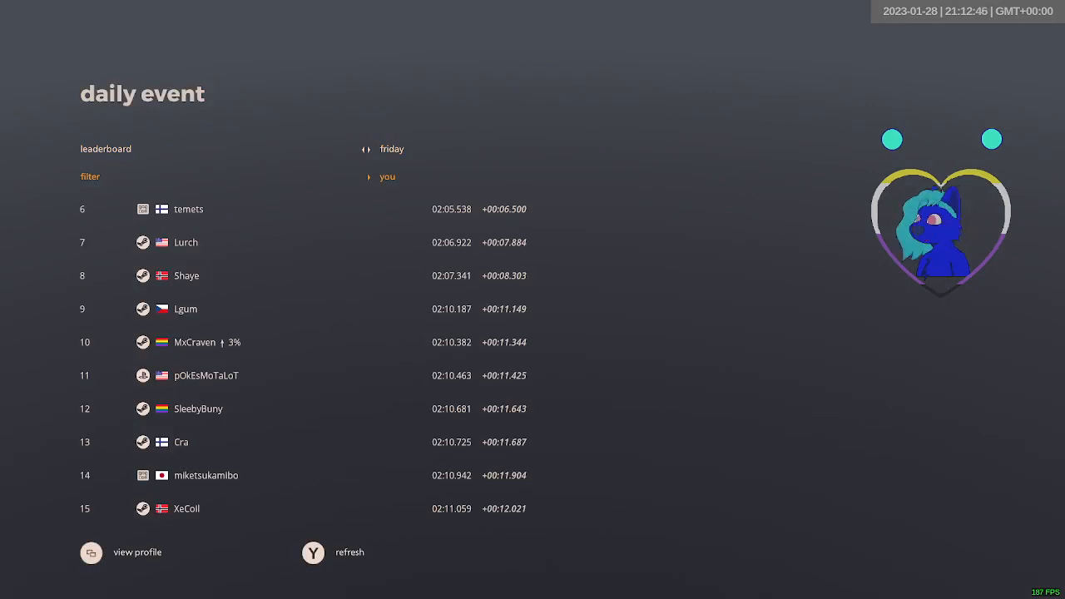
Switch Friday's leaderboard between the top-10 times and entries around my position, ending on top 10
click(366, 177)
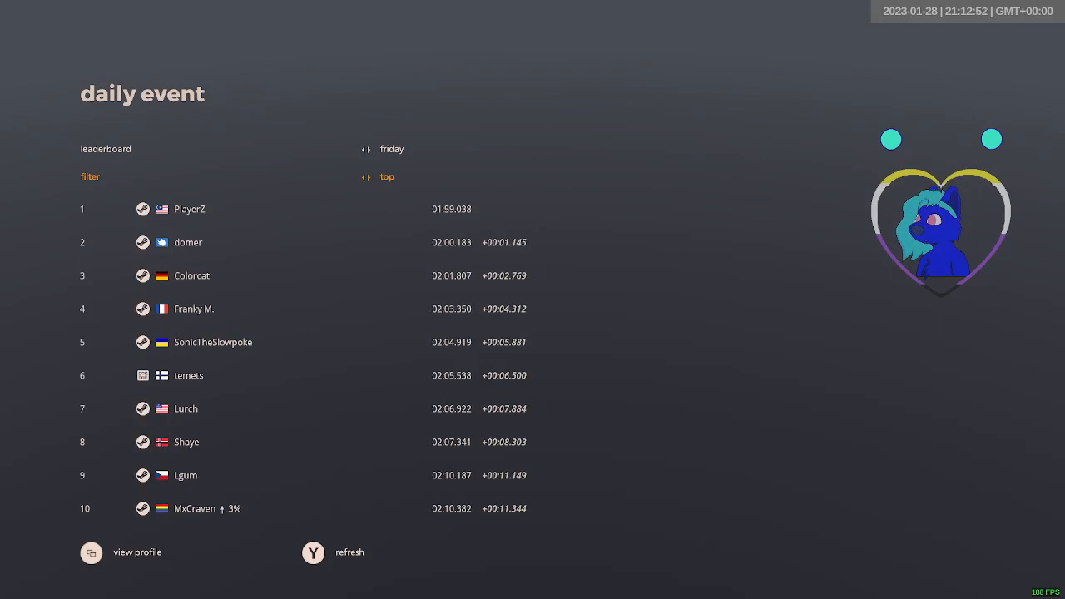
click(365, 176)
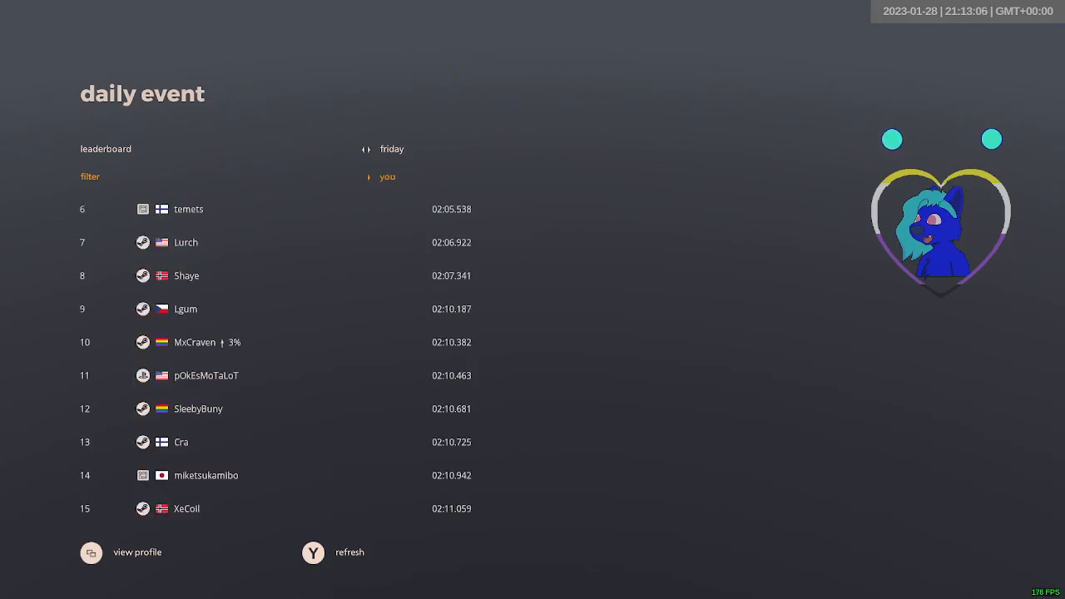
click(369, 176)
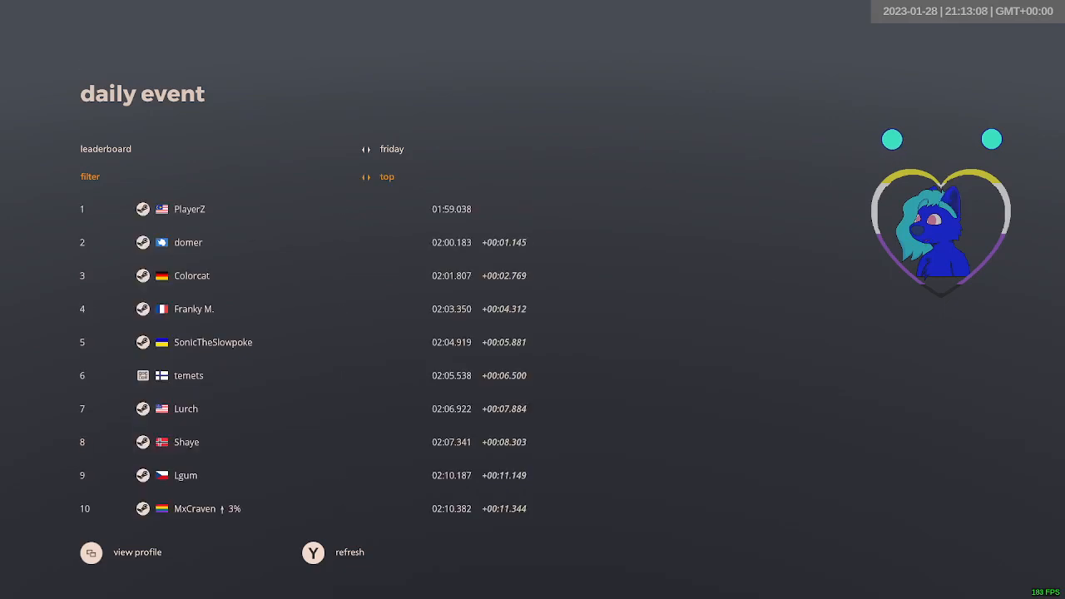